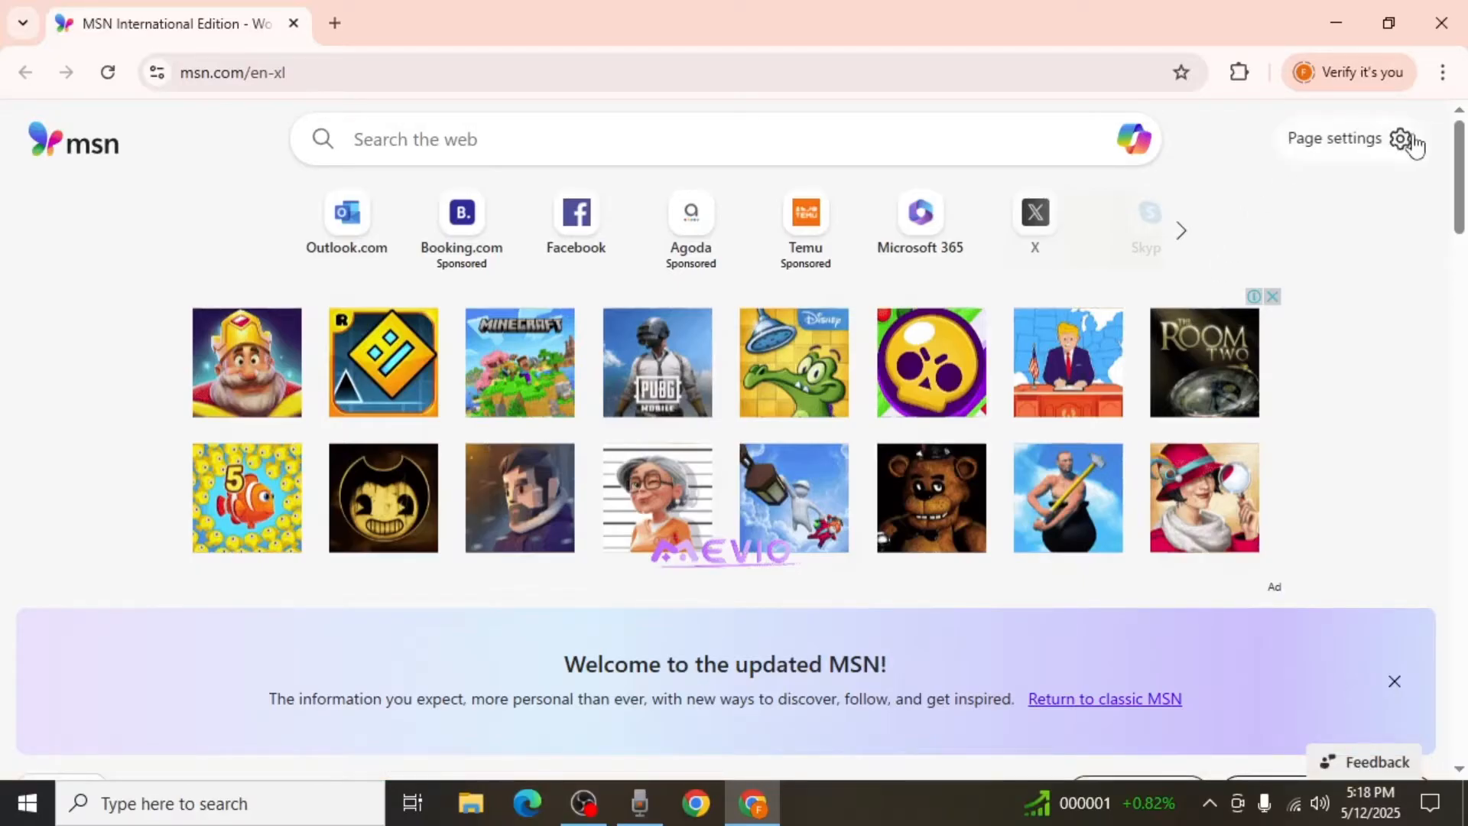
mouse_move(1401, 138)
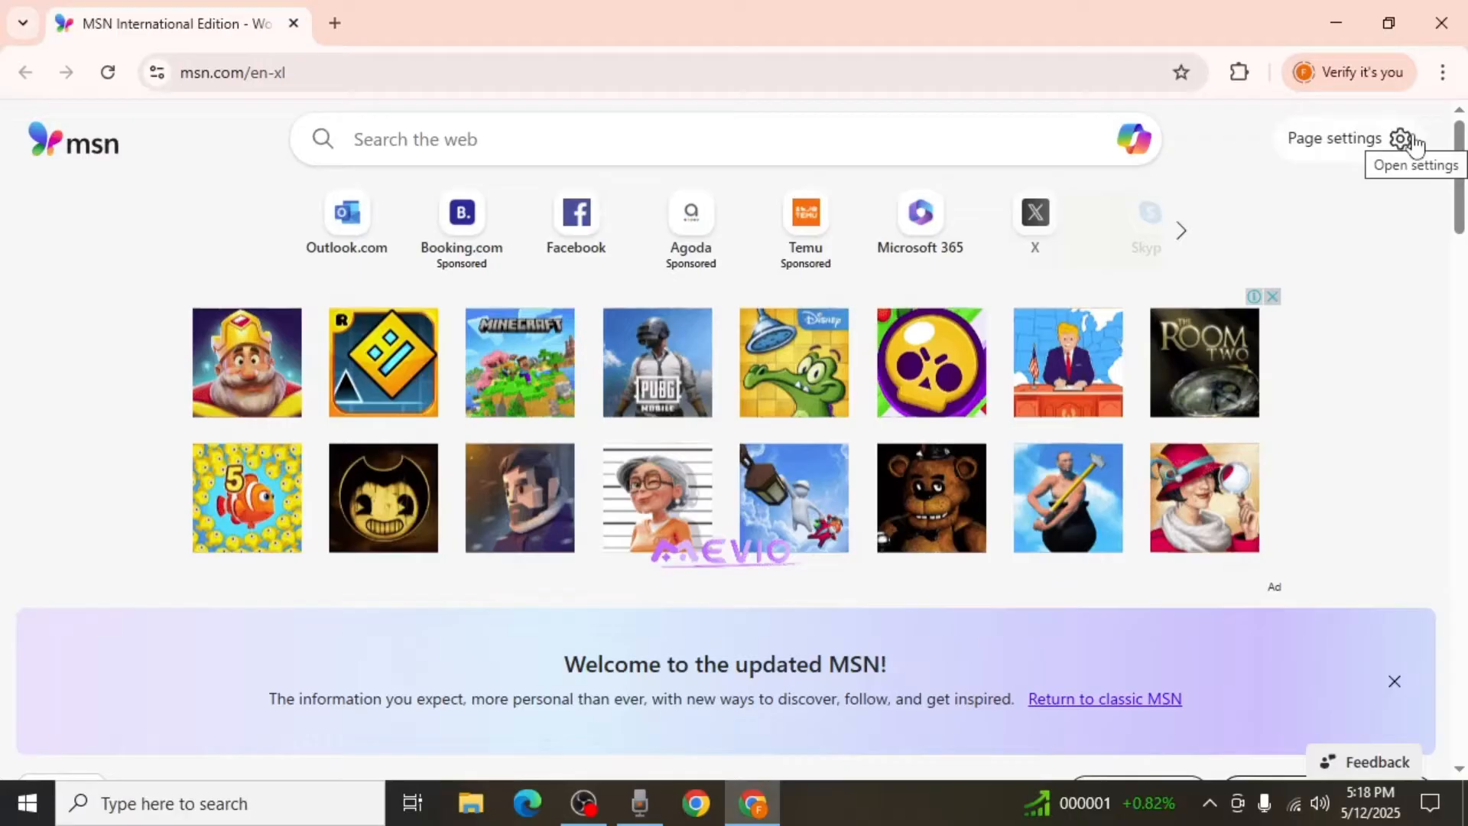
Step: Switch the New MSN Homepage toggle to Off in Page settings so the classic layout loads
click(1403, 138)
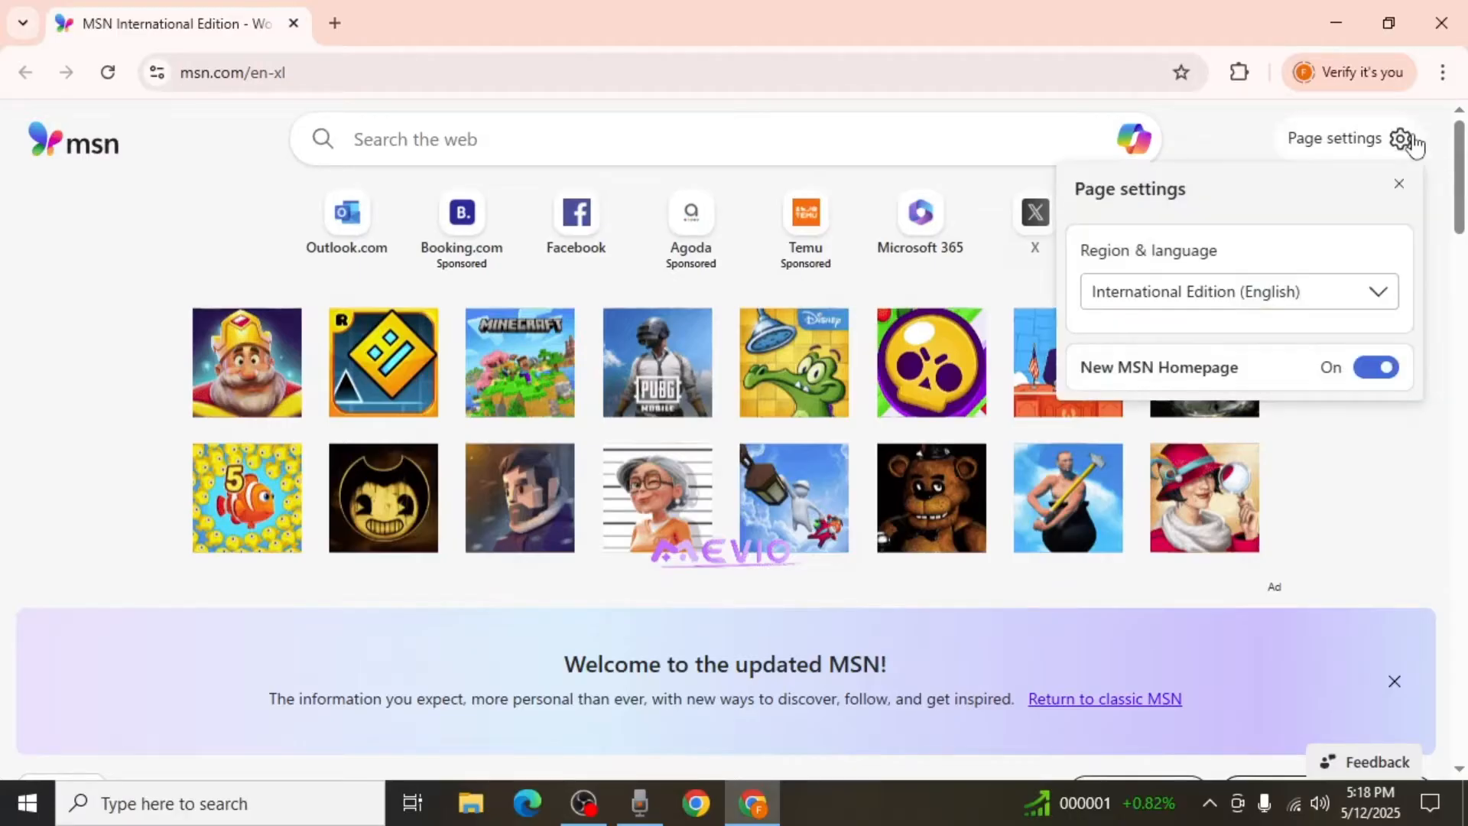
mouse_move(1238, 375)
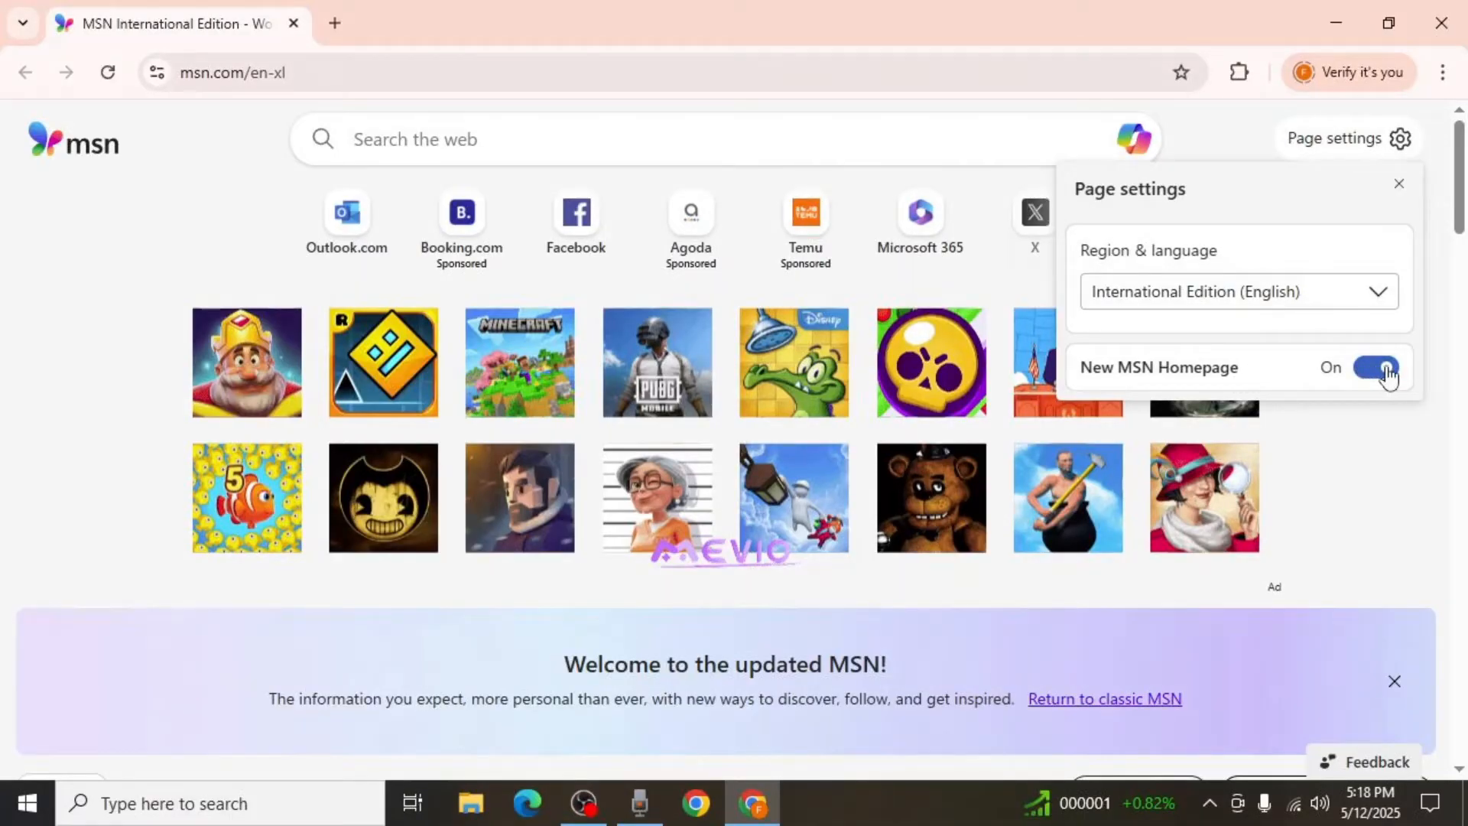
click(1373, 367)
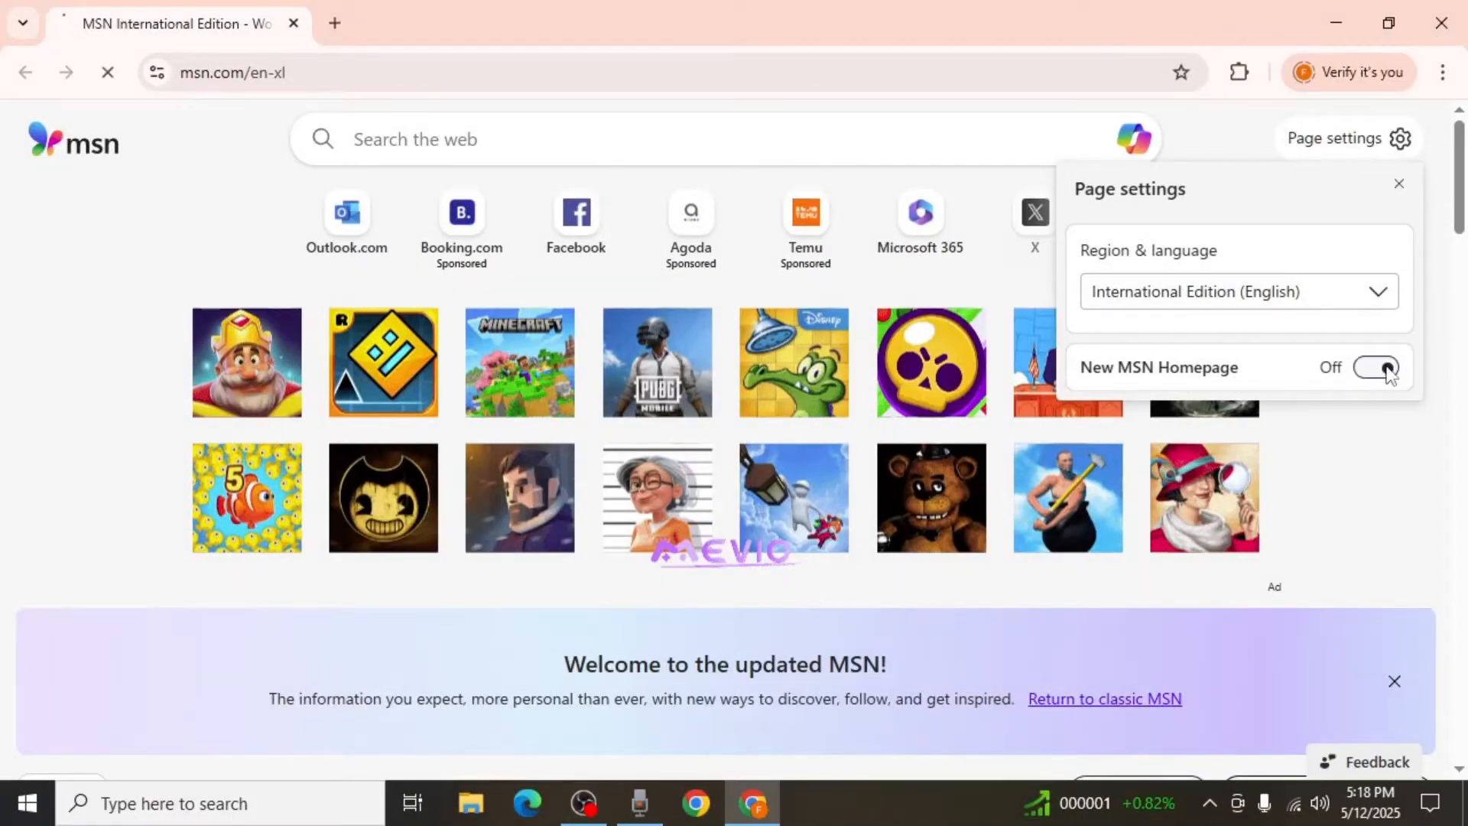
click(1374, 367)
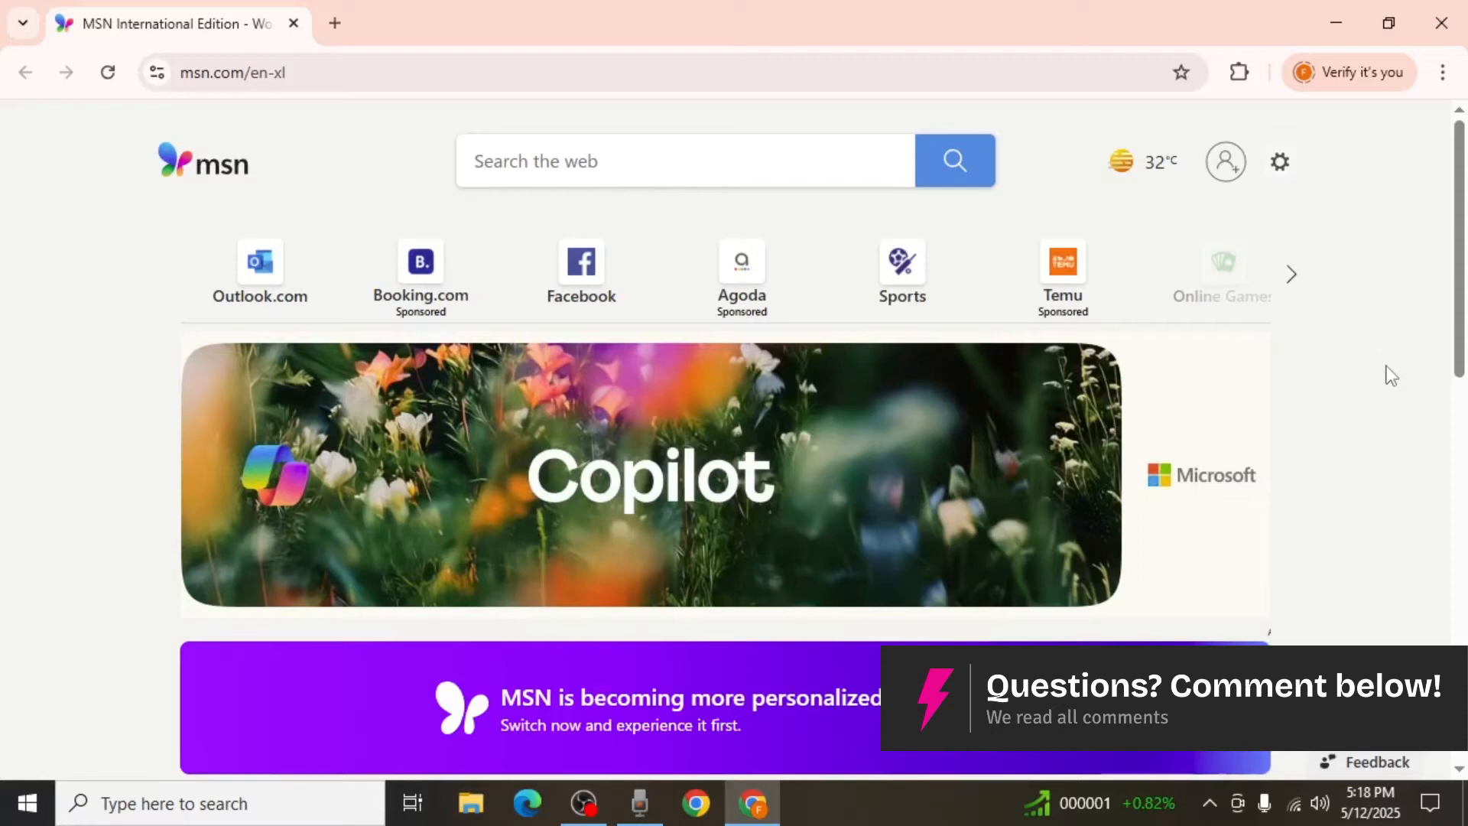
mouse_move(1381, 372)
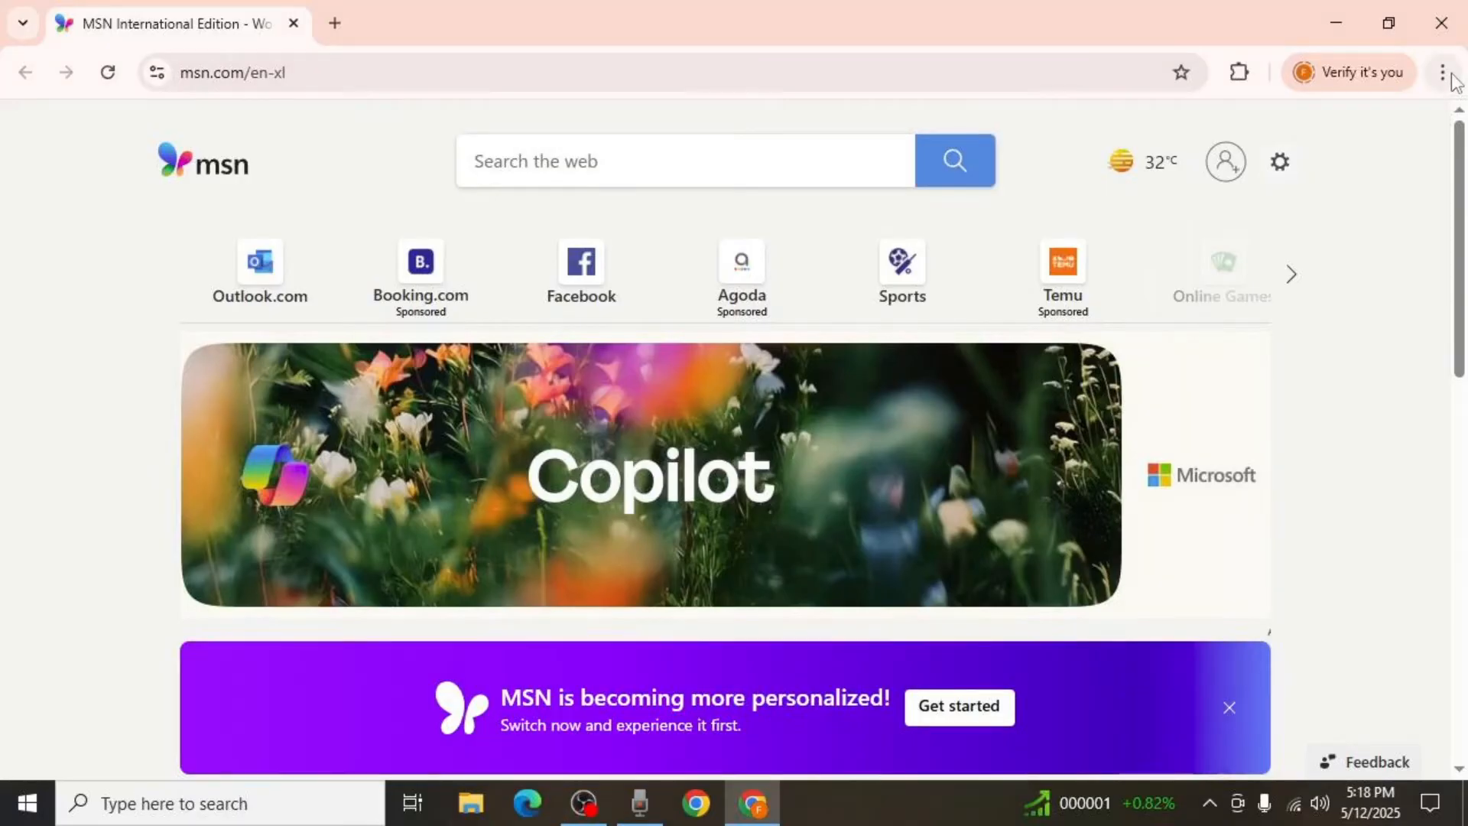
Step: Reach Chrome's Settings page from the three-dot menu in a new tab
click(1441, 72)
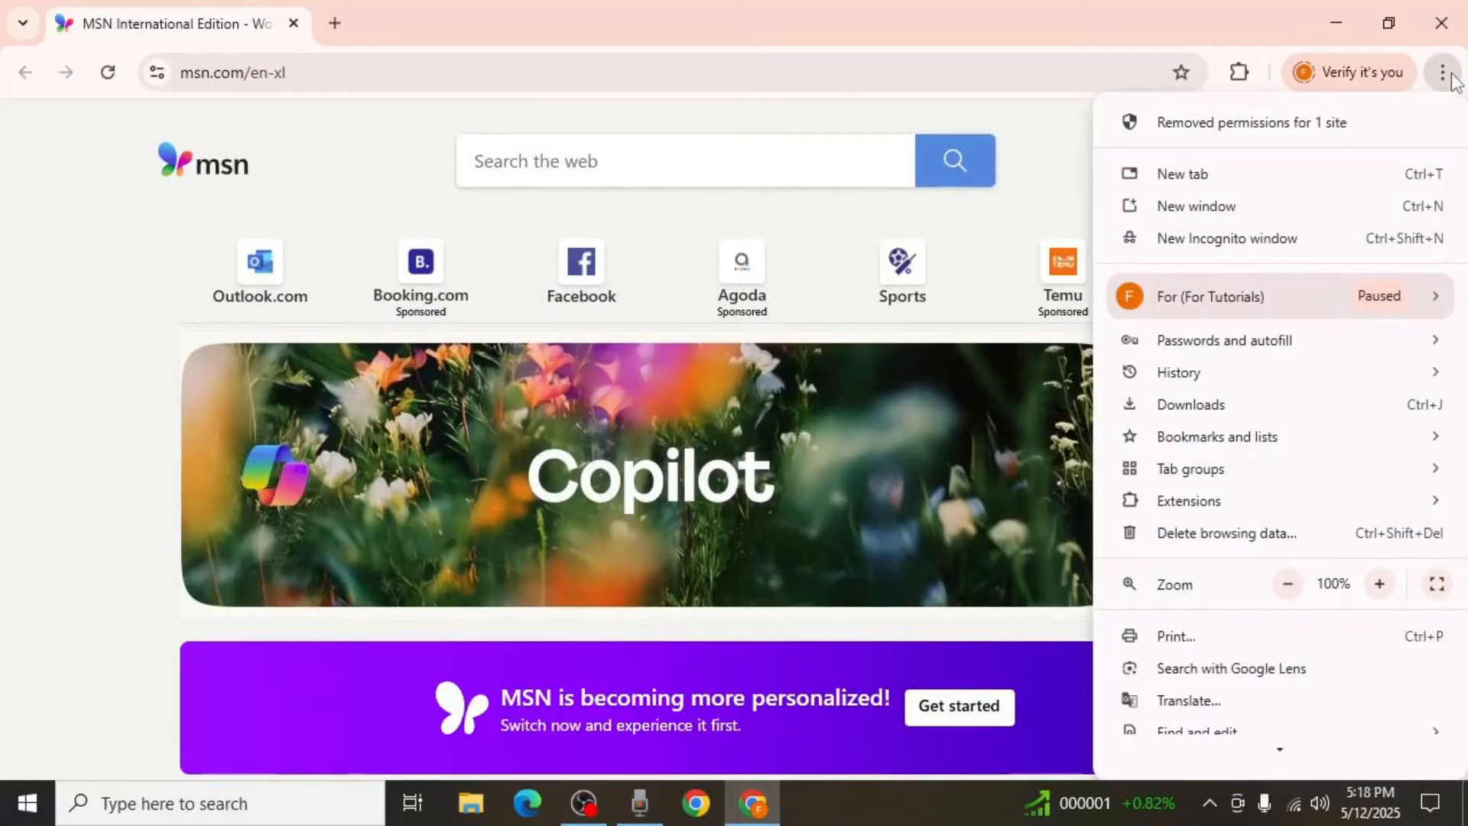
click(1218, 434)
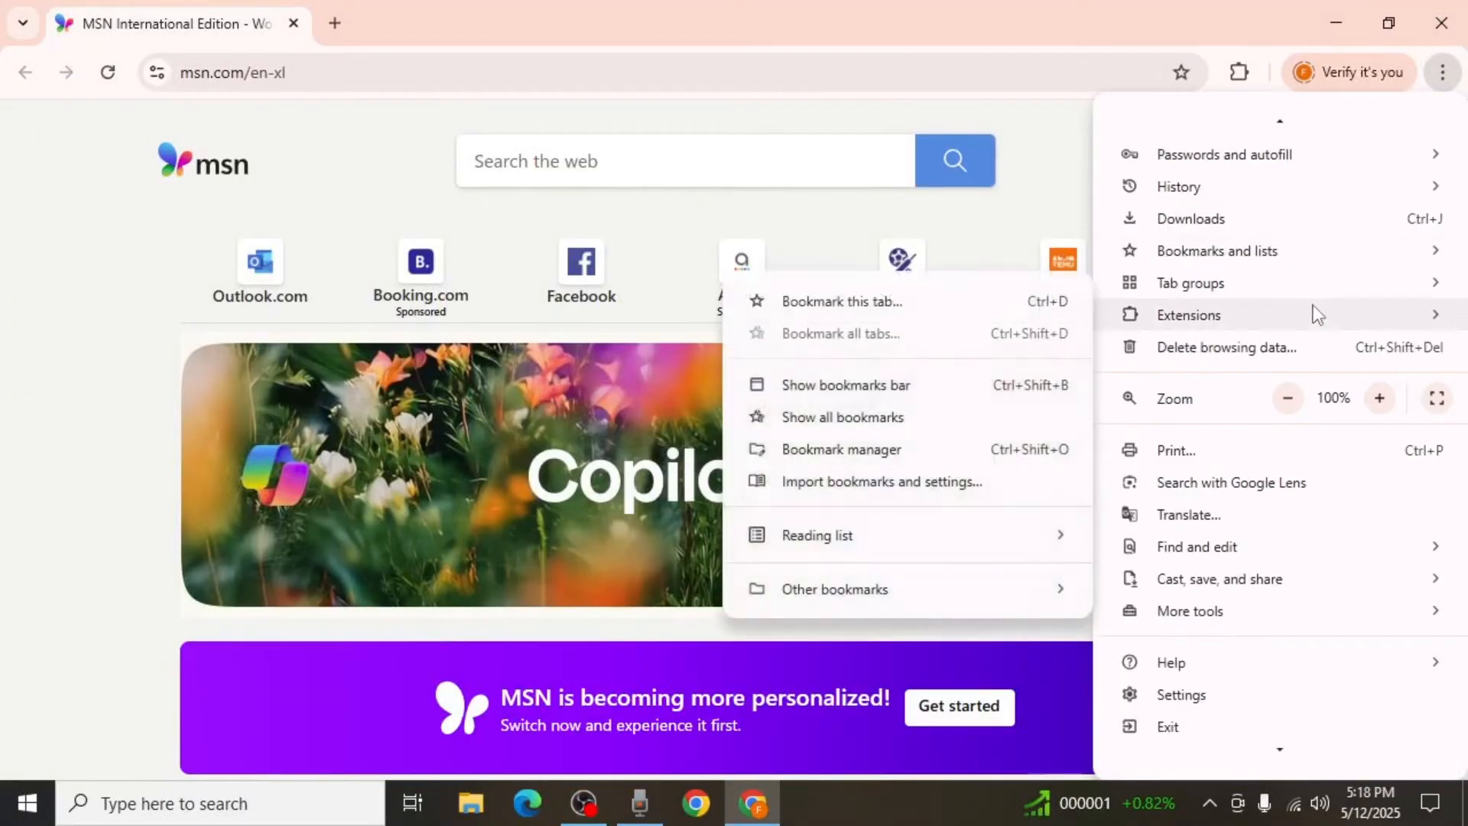
click(1181, 693)
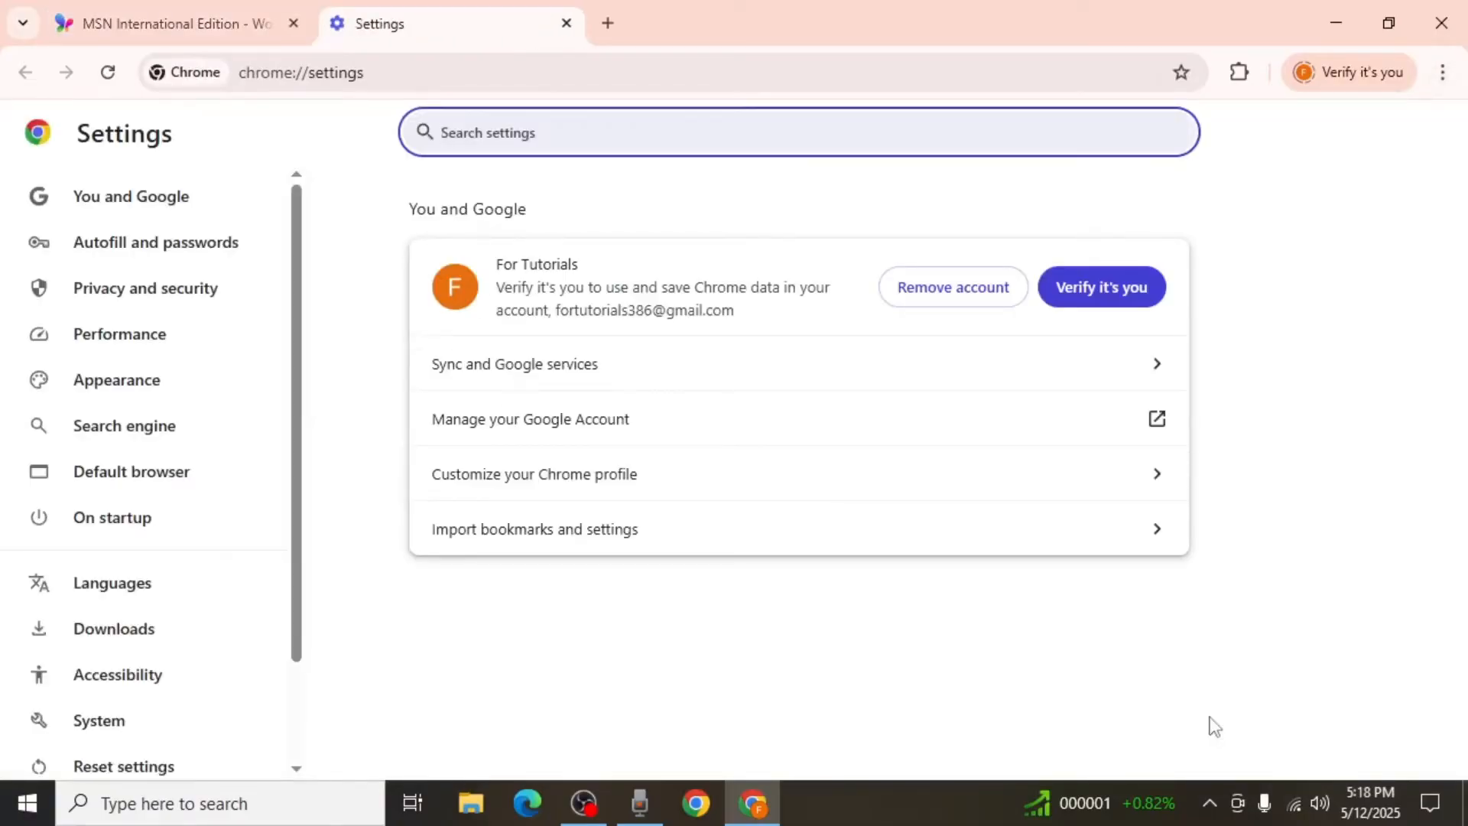
mouse_move(111, 516)
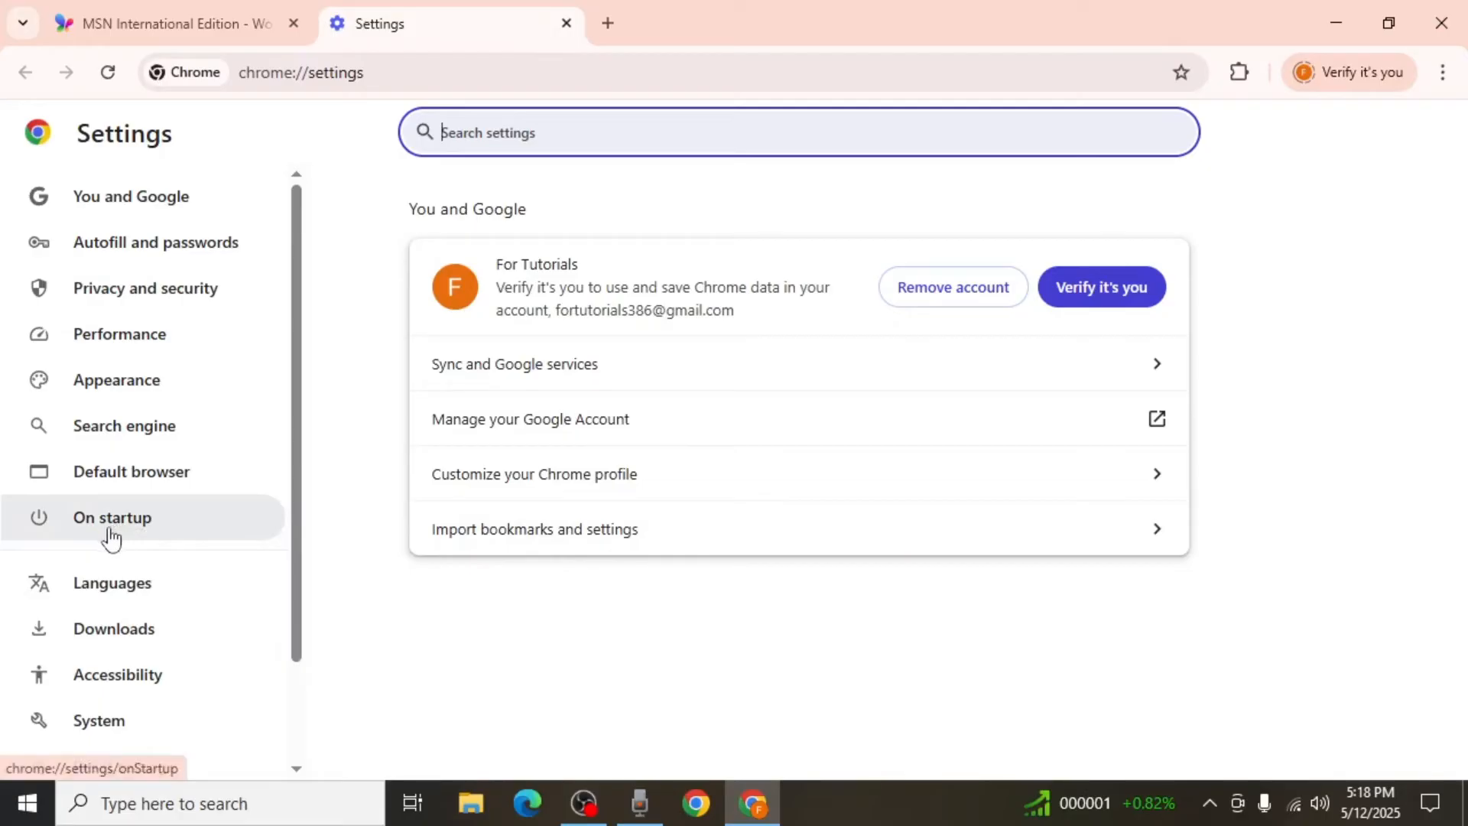
Step: Remove the MSN entry from the On startup pages list
click(112, 517)
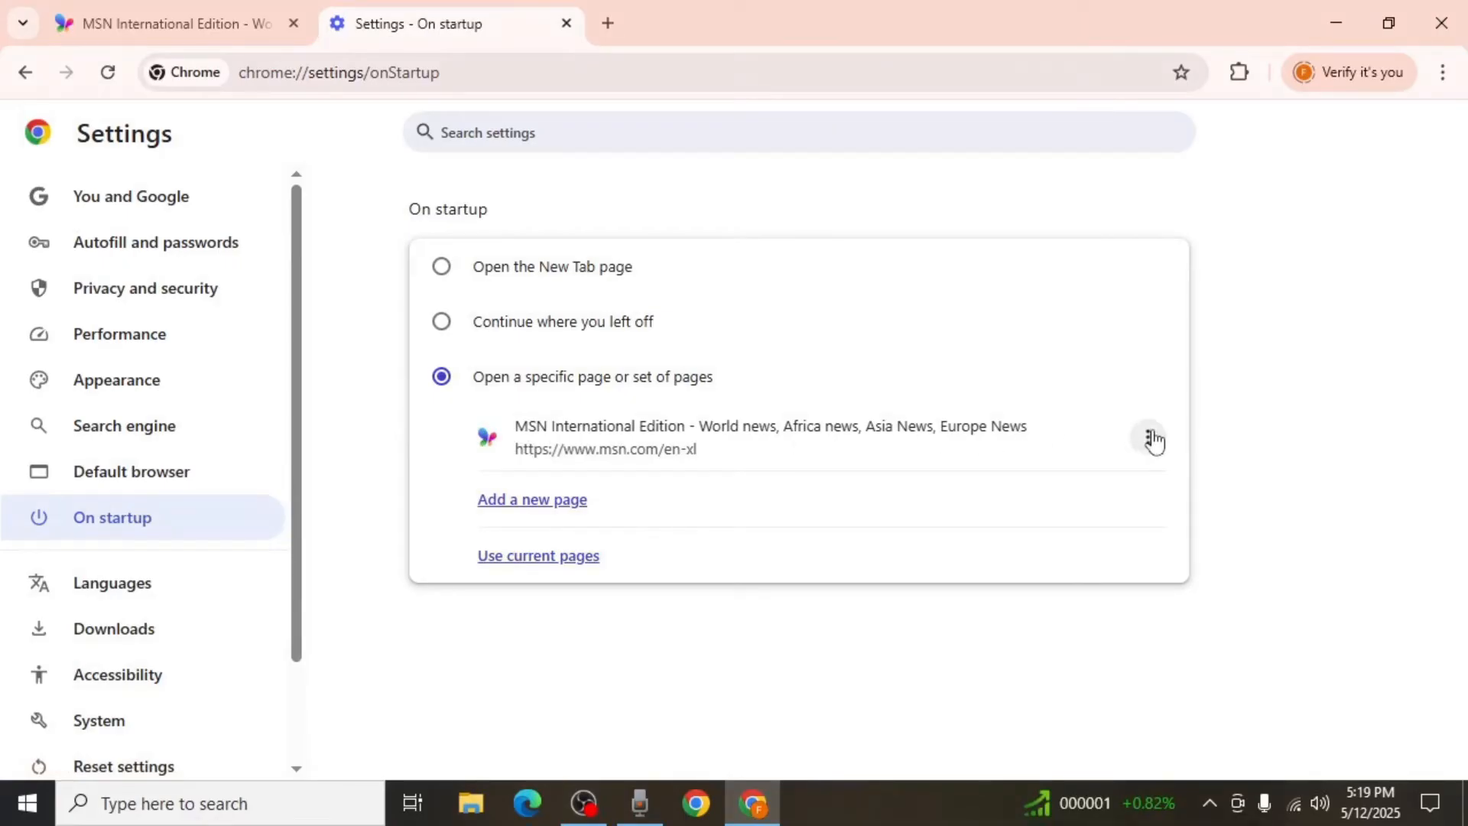
click(1148, 438)
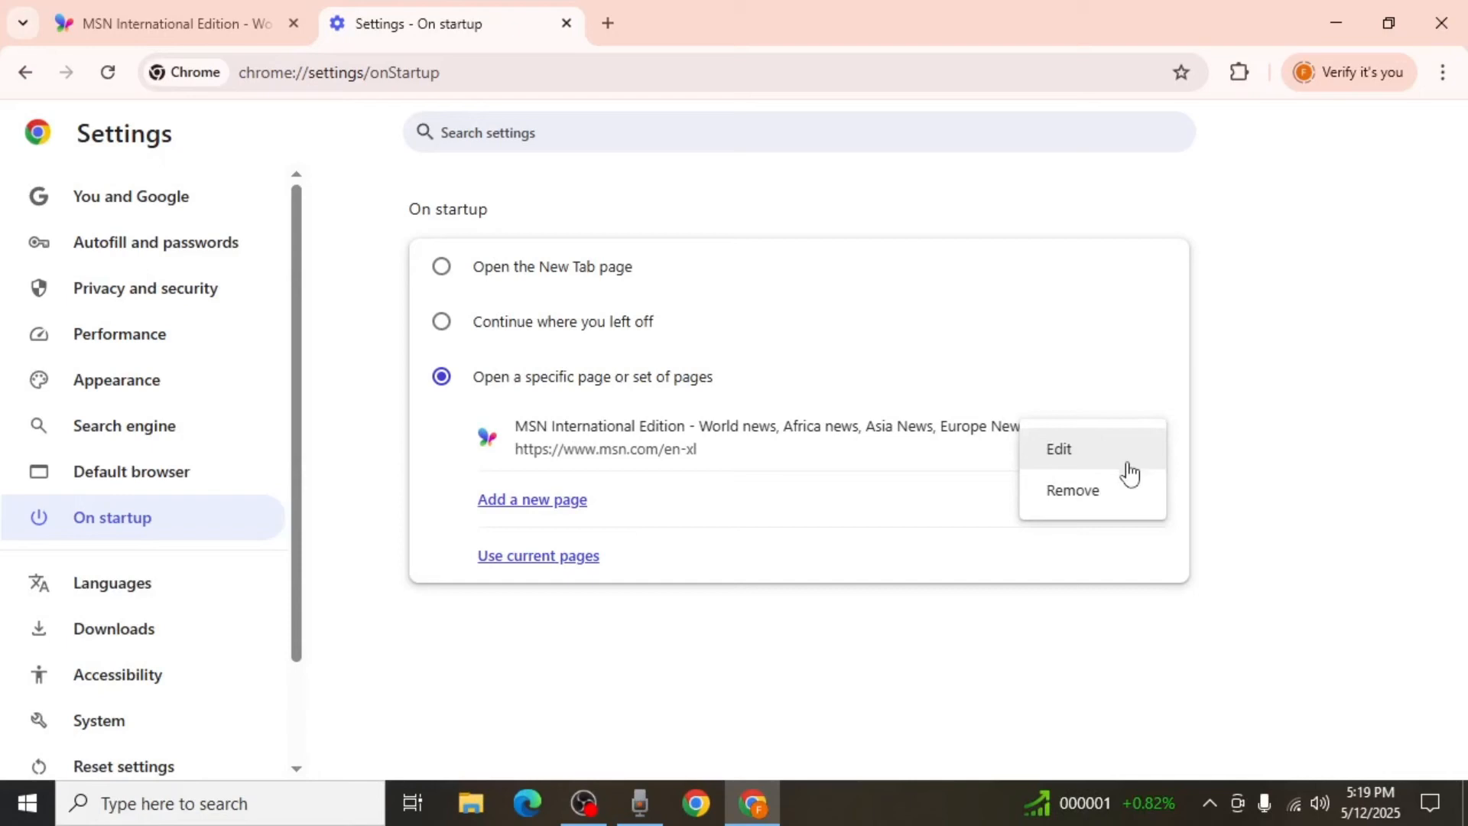
click(1071, 489)
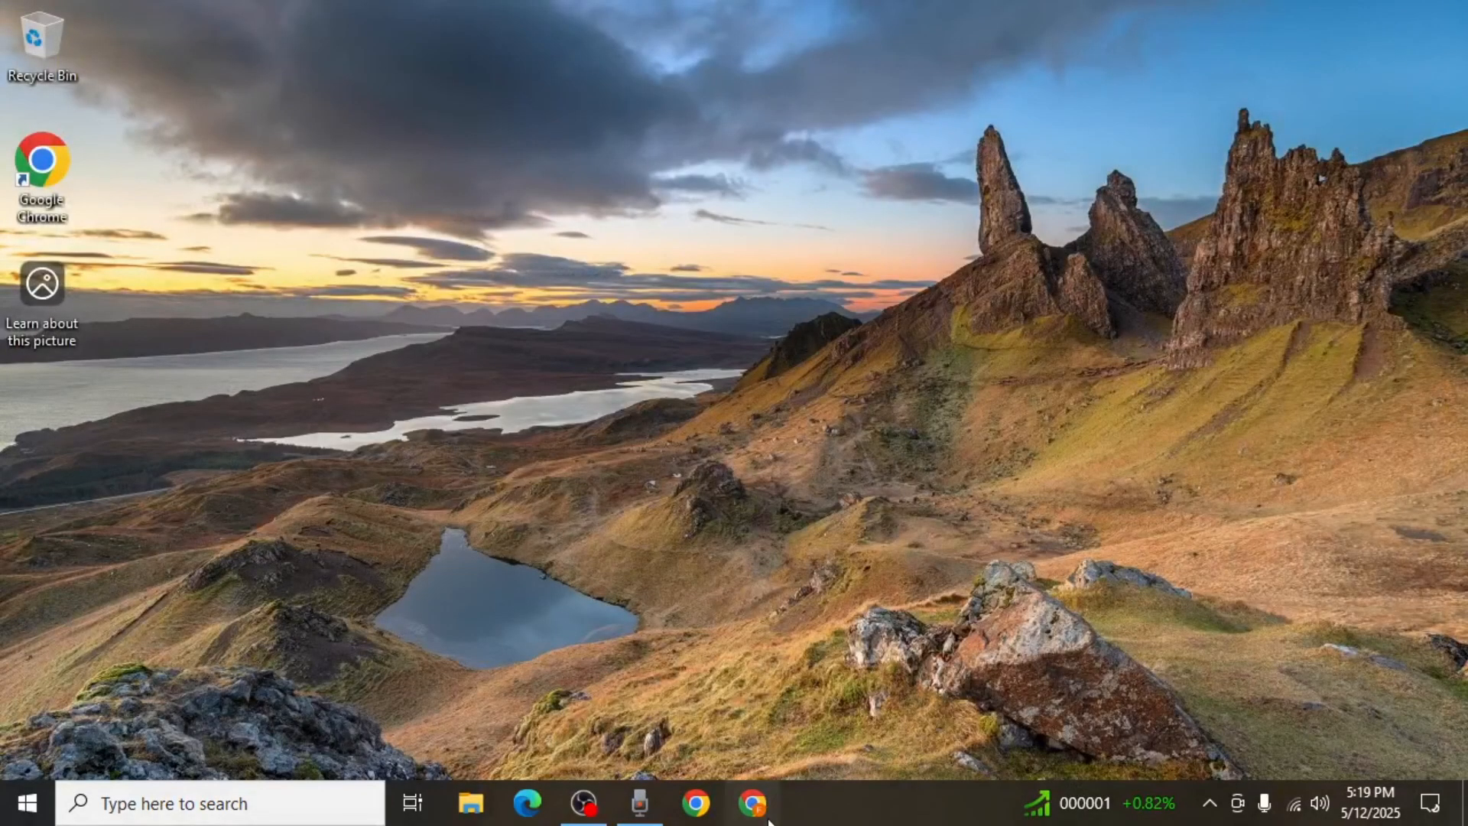
Step: Relaunch Chrome from the taskbar to confirm it opens to the Google new tab page
click(751, 804)
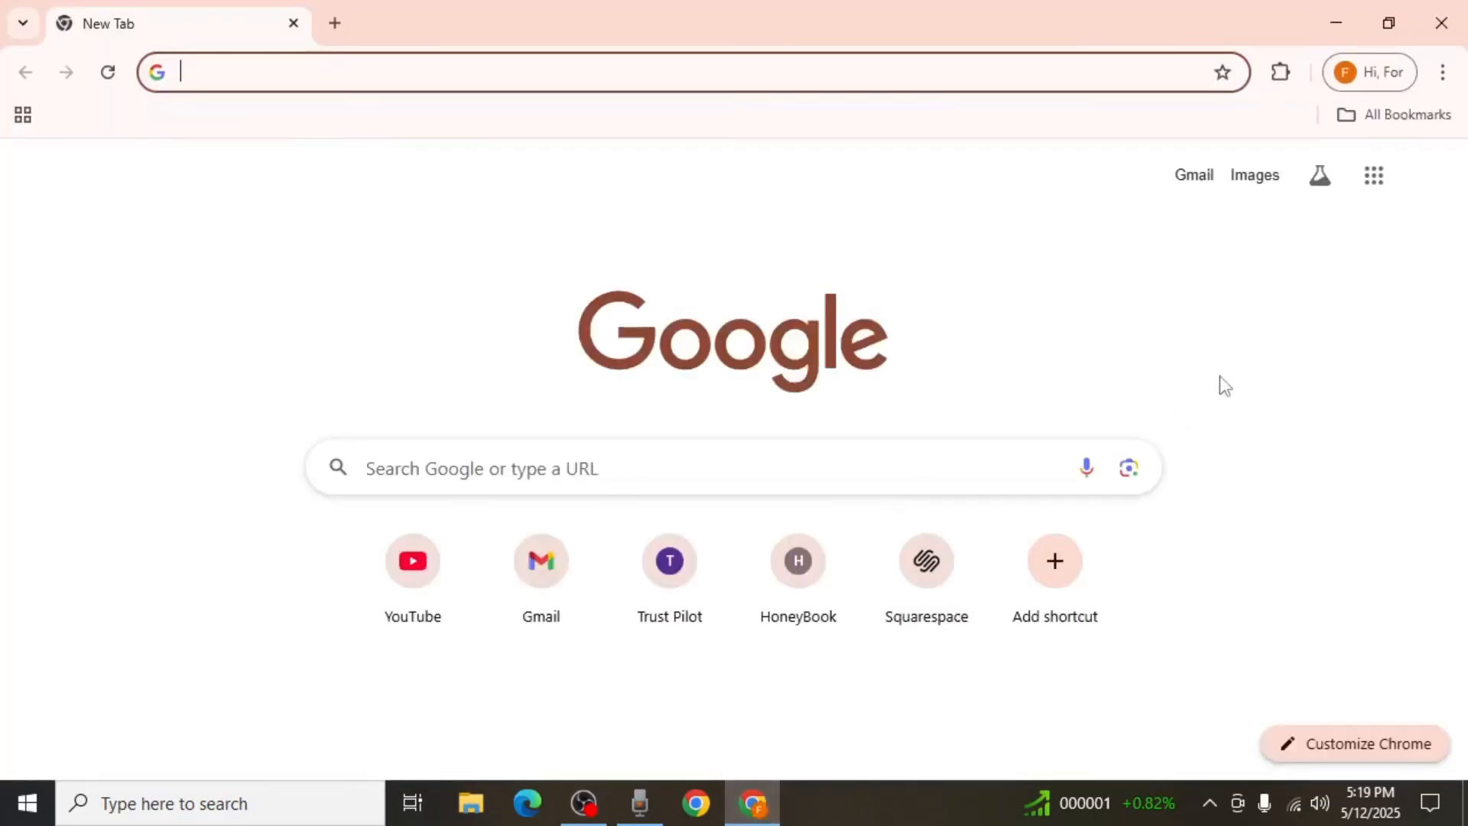